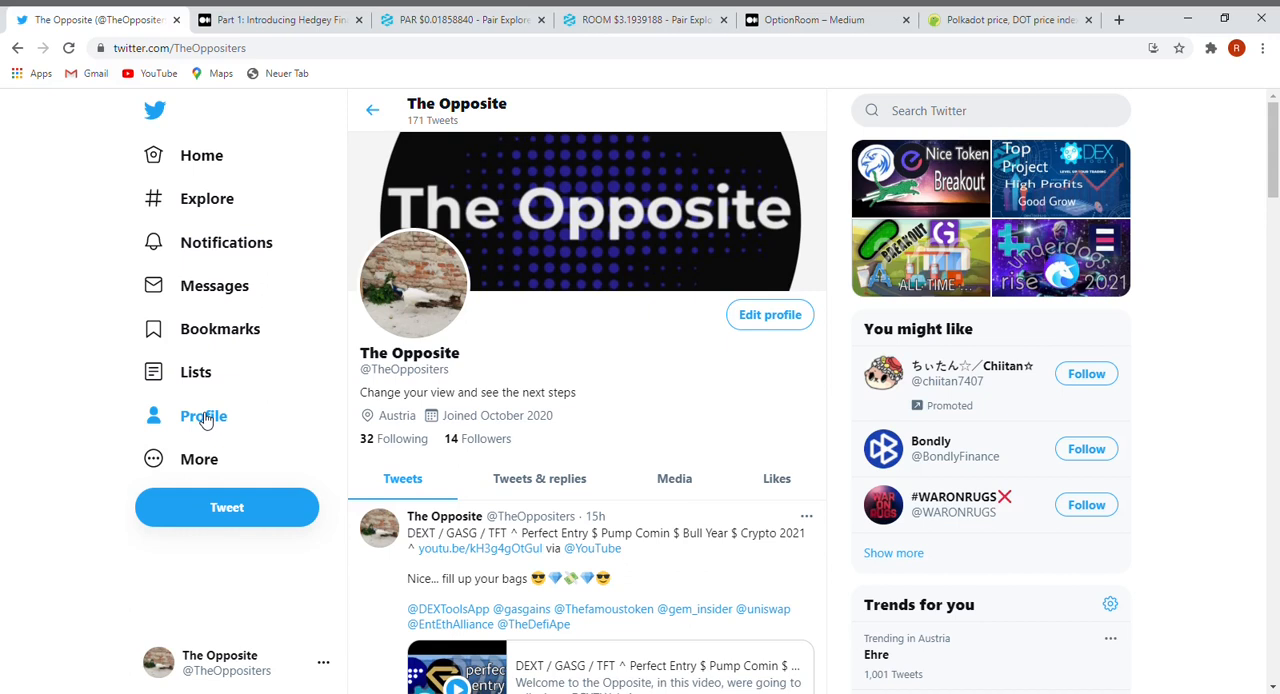
Step: Switch to the 'Part 1: Introducing Hedgey Finance' Medium article tab
click(280, 19)
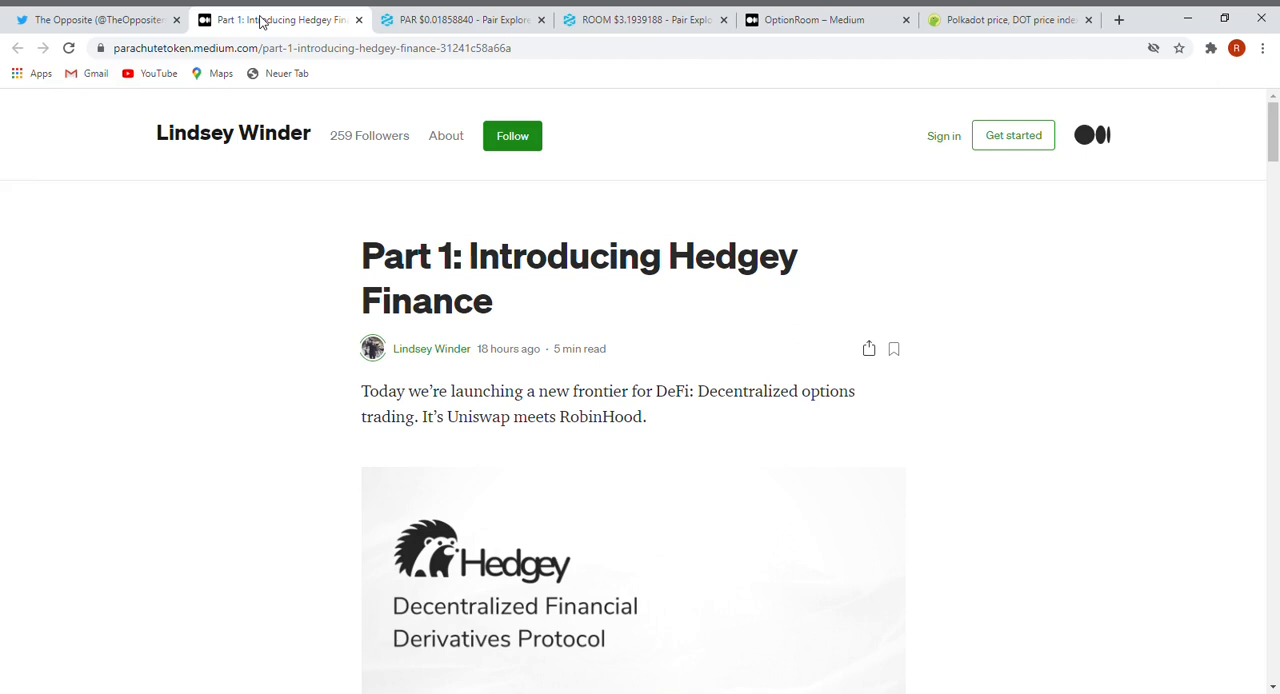
Step: Read the GME and RobinHood intro down to the 'What is Hedgey?' heading
scroll(down, 3)
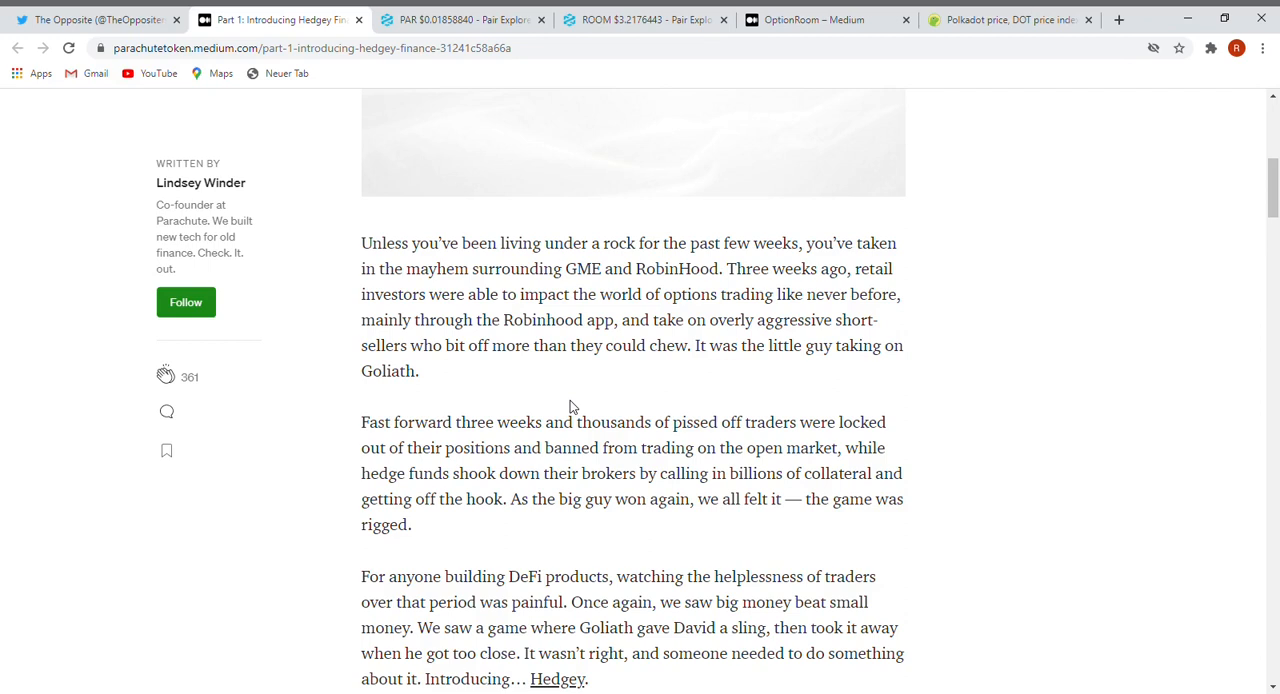
scroll(down, 3)
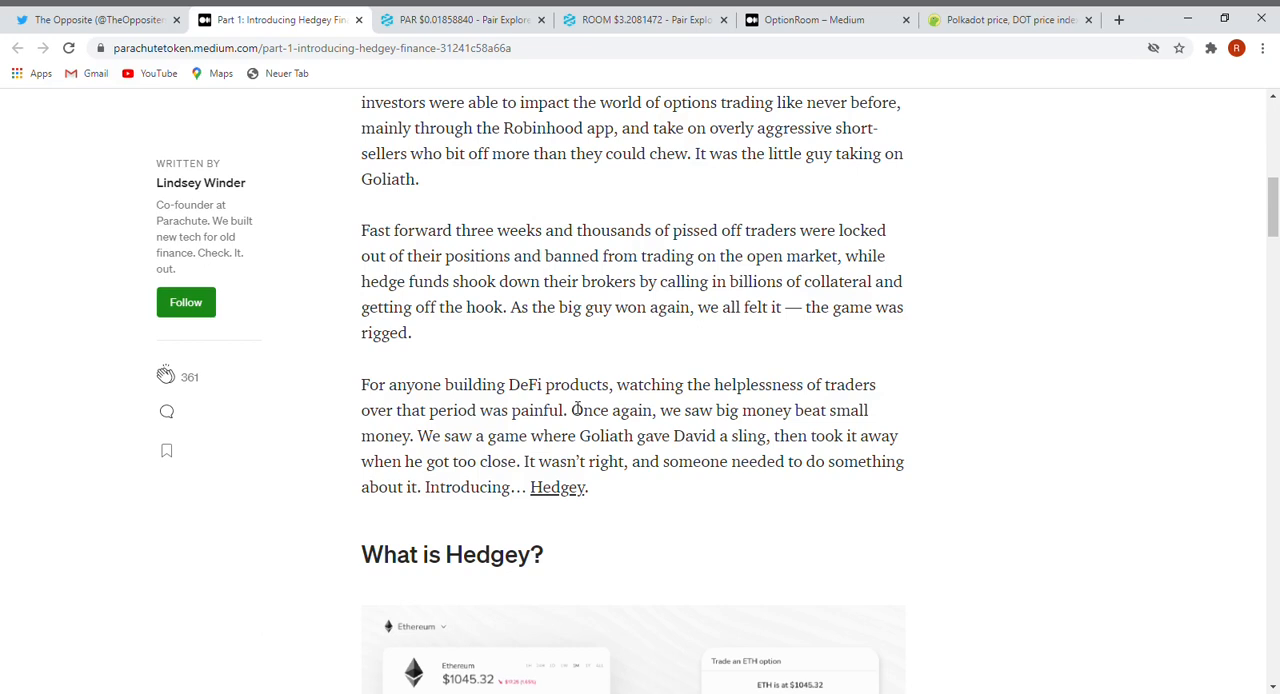
scroll(down, 3)
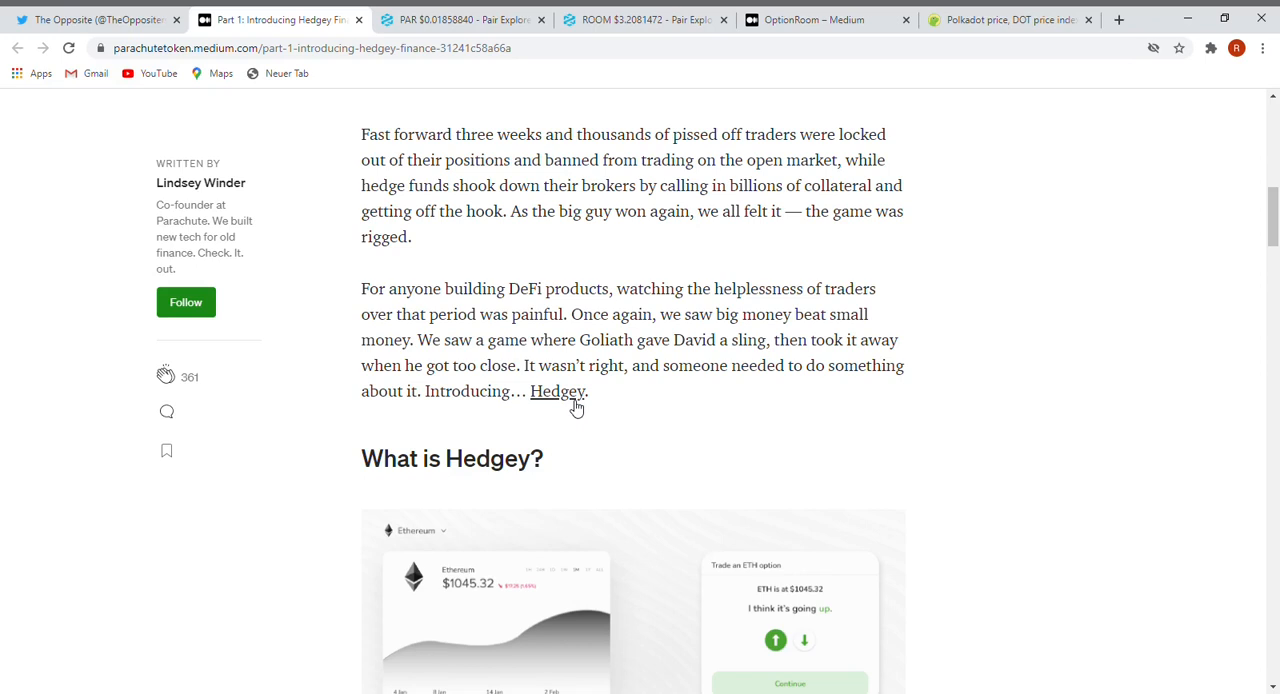
Step: Read past the Ethereum options screenshot into Hedgey's brokerless options explanation
scroll(down, 3)
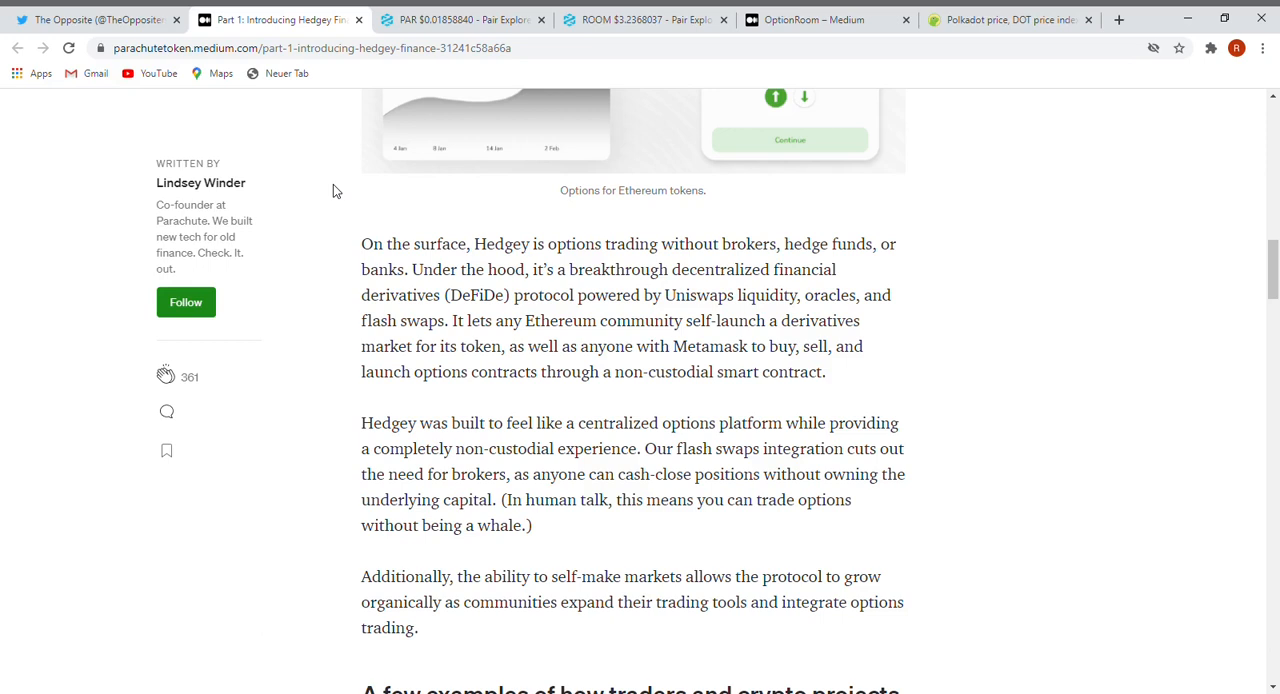
Step: Read the trader examples and options chart to 'Why we NEED DeFi derivatives in crypto'
scroll(down, 3)
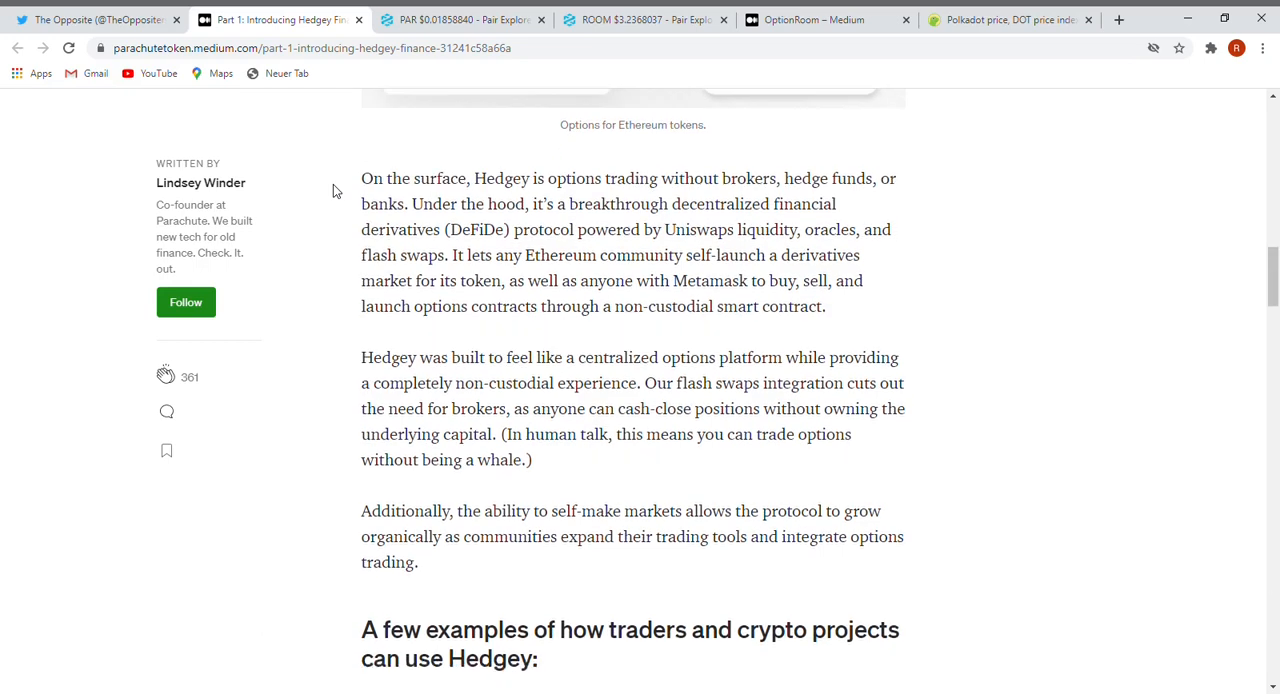
scroll(down, 3)
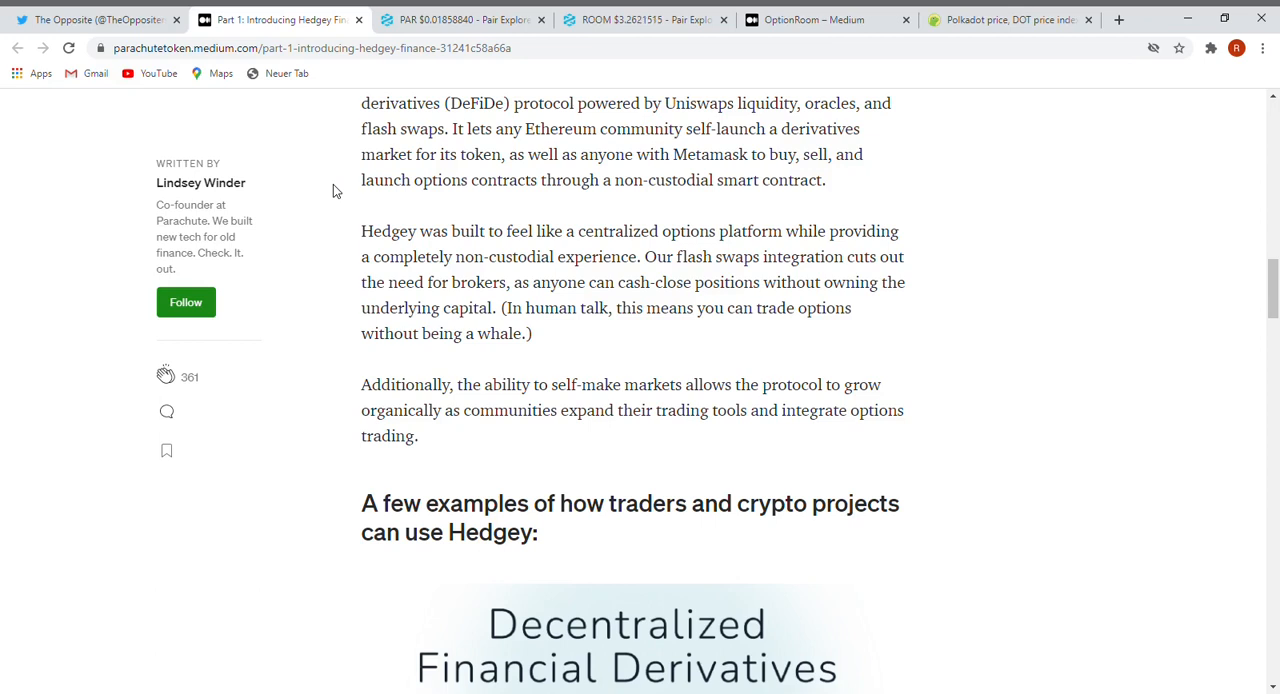
scroll(down, 3)
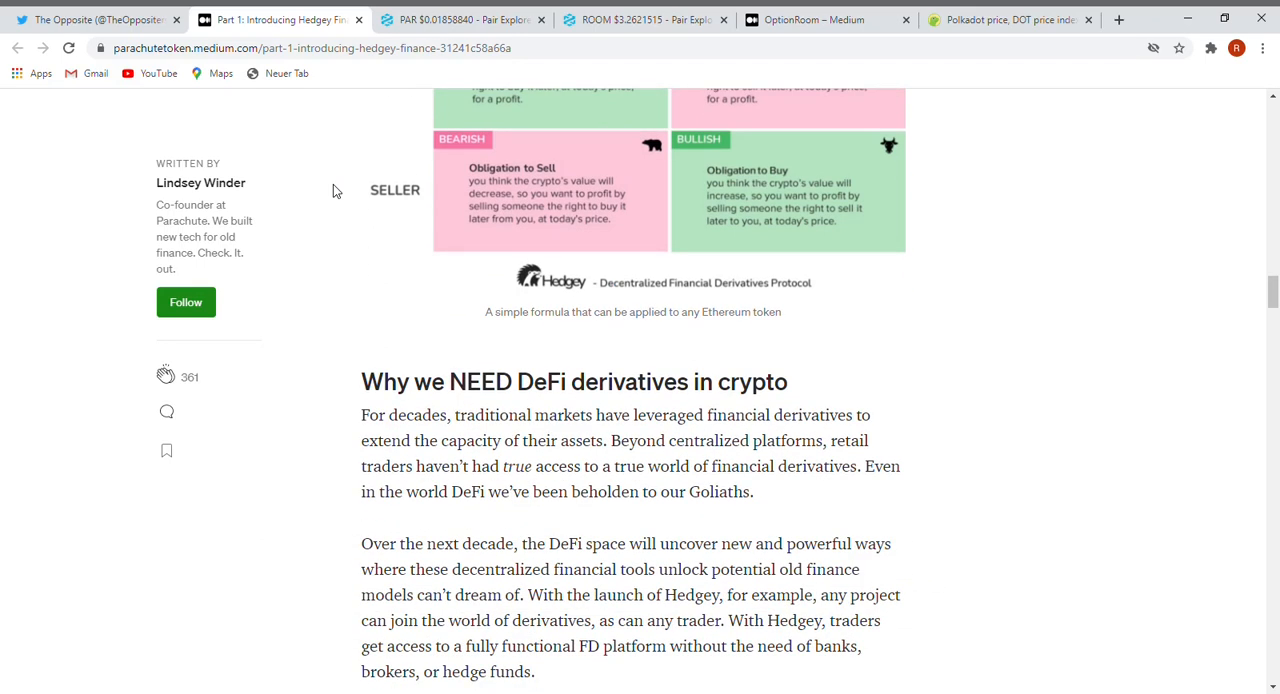
Step: Bring the 'How we're launching' Hedgey.finance alpha section into view
scroll(down, 3)
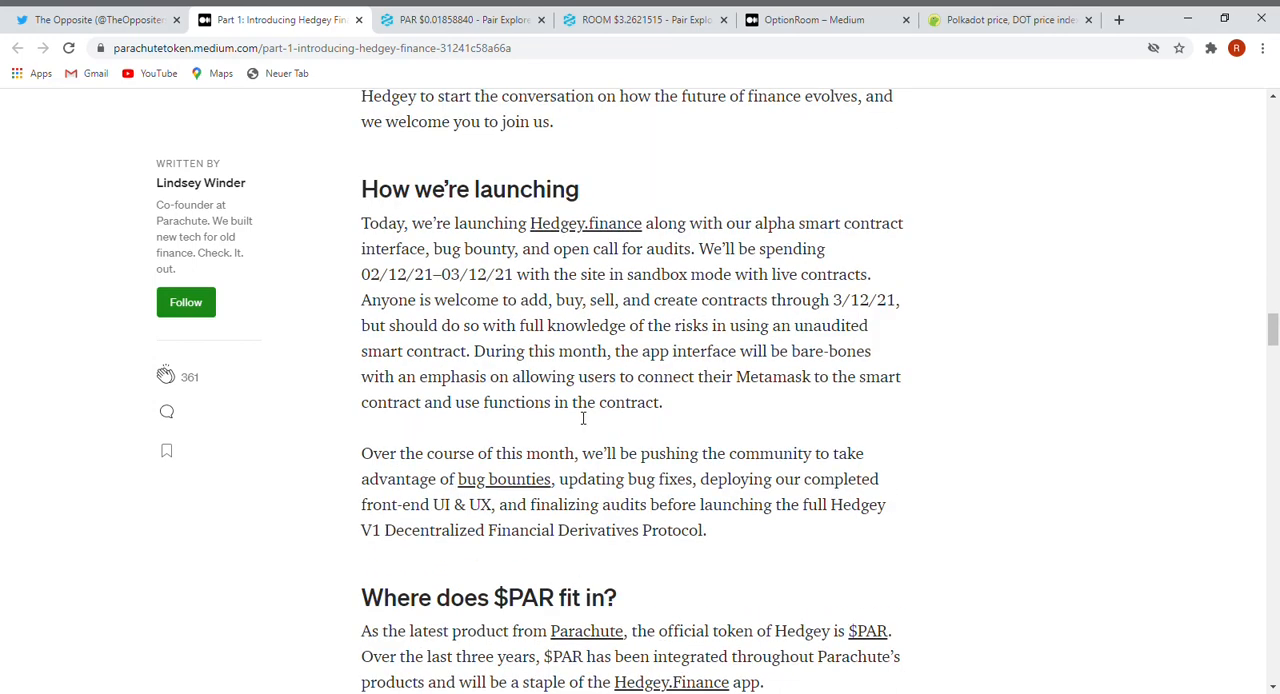
Step: Read the 'Where does $PAR fit in?' section and closing disclaimer
scroll(down, 3)
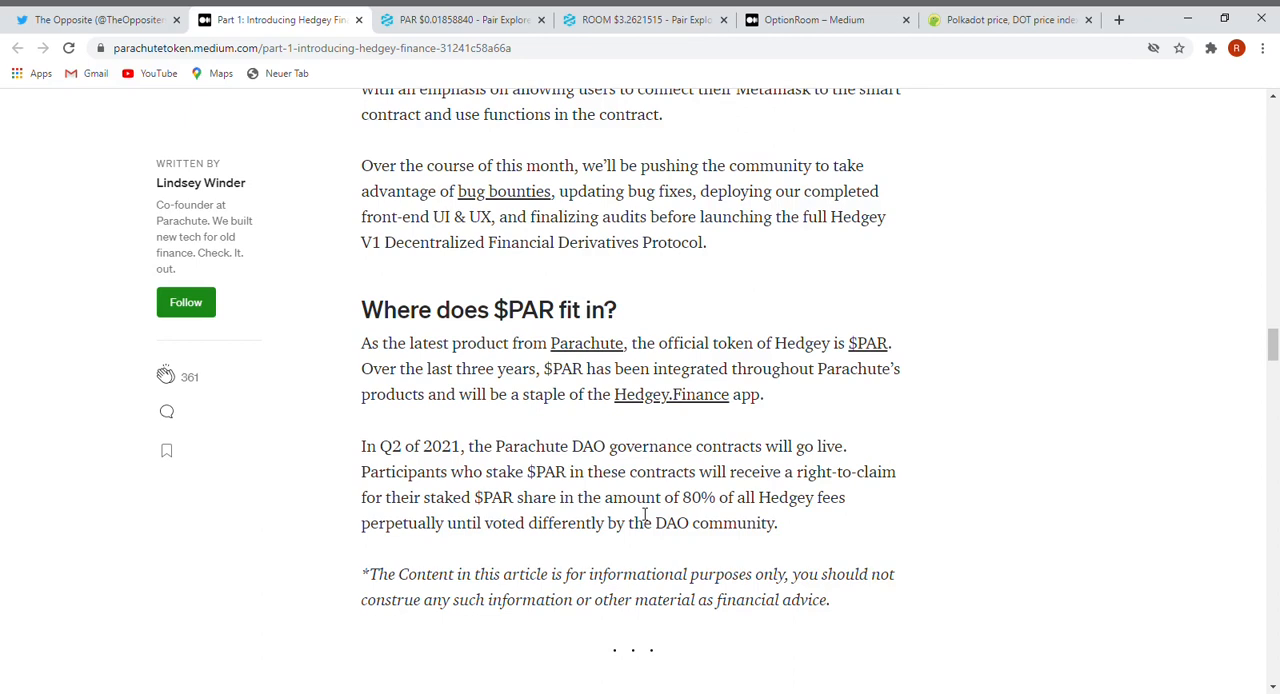
scroll(down, 3)
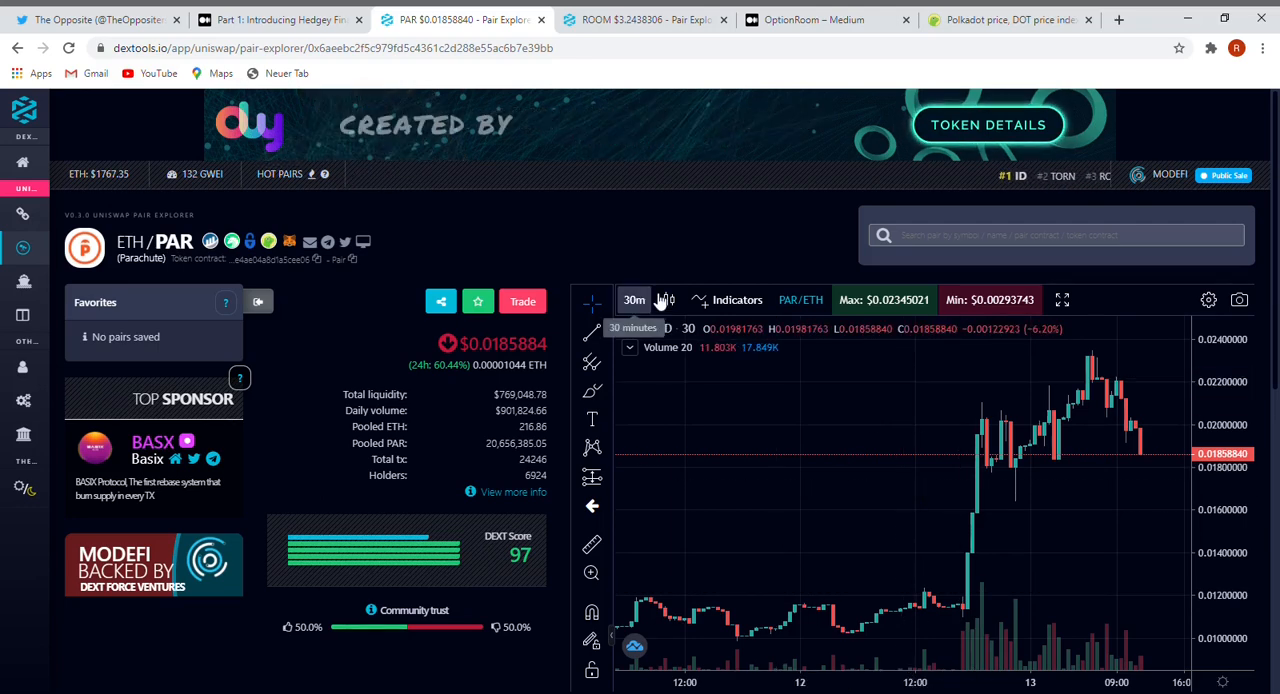
click(828, 19)
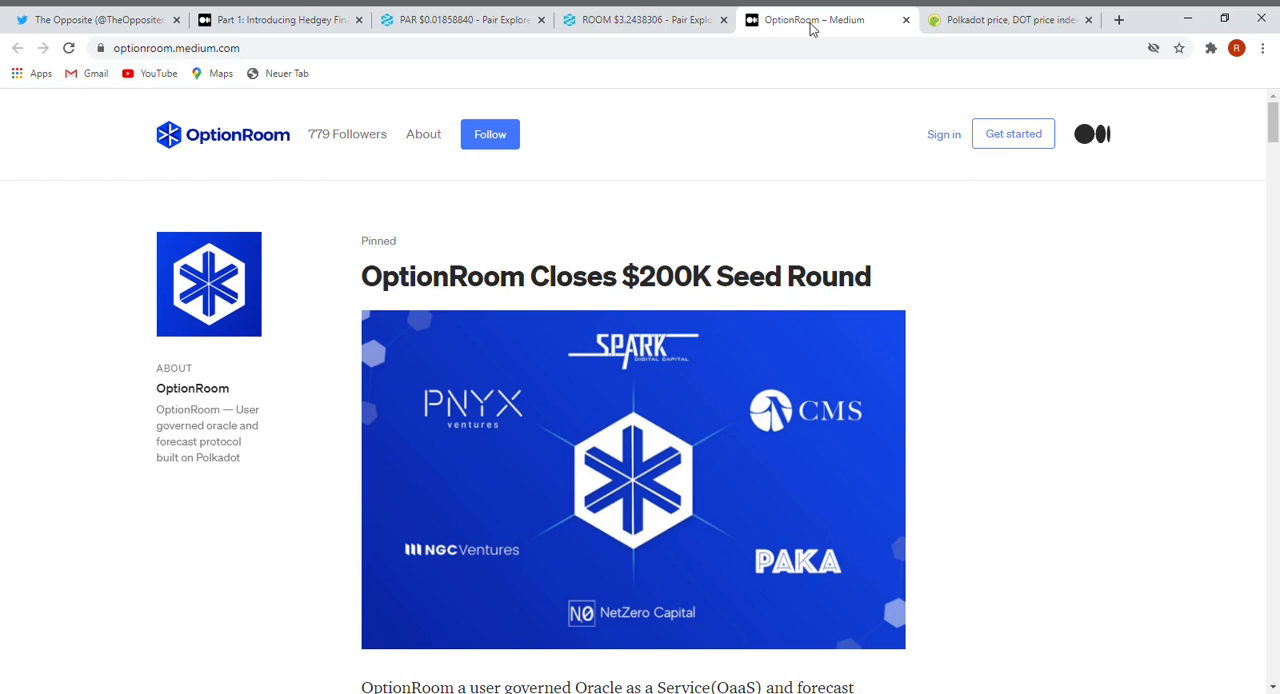
Step: Read OptionRoom's $200K seed round and Litentry posts, then return to the pinned post
scroll(down, 3)
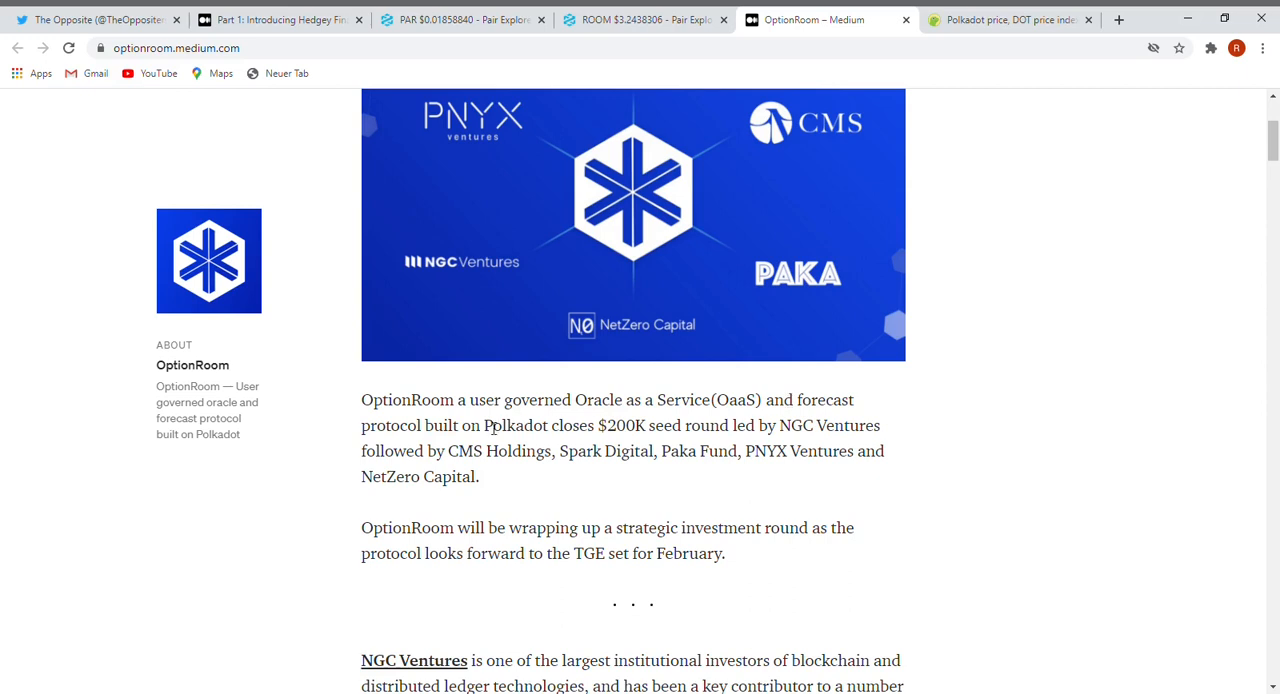
mouse_move(671, 489)
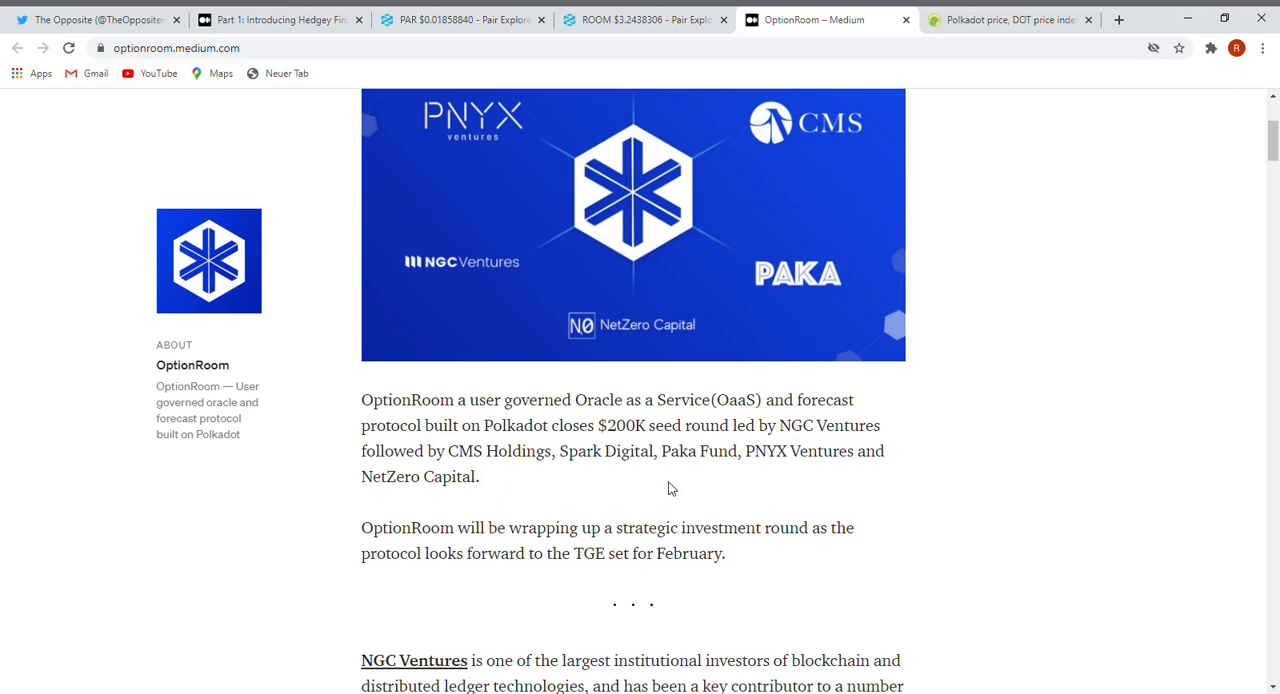
mouse_move(458, 460)
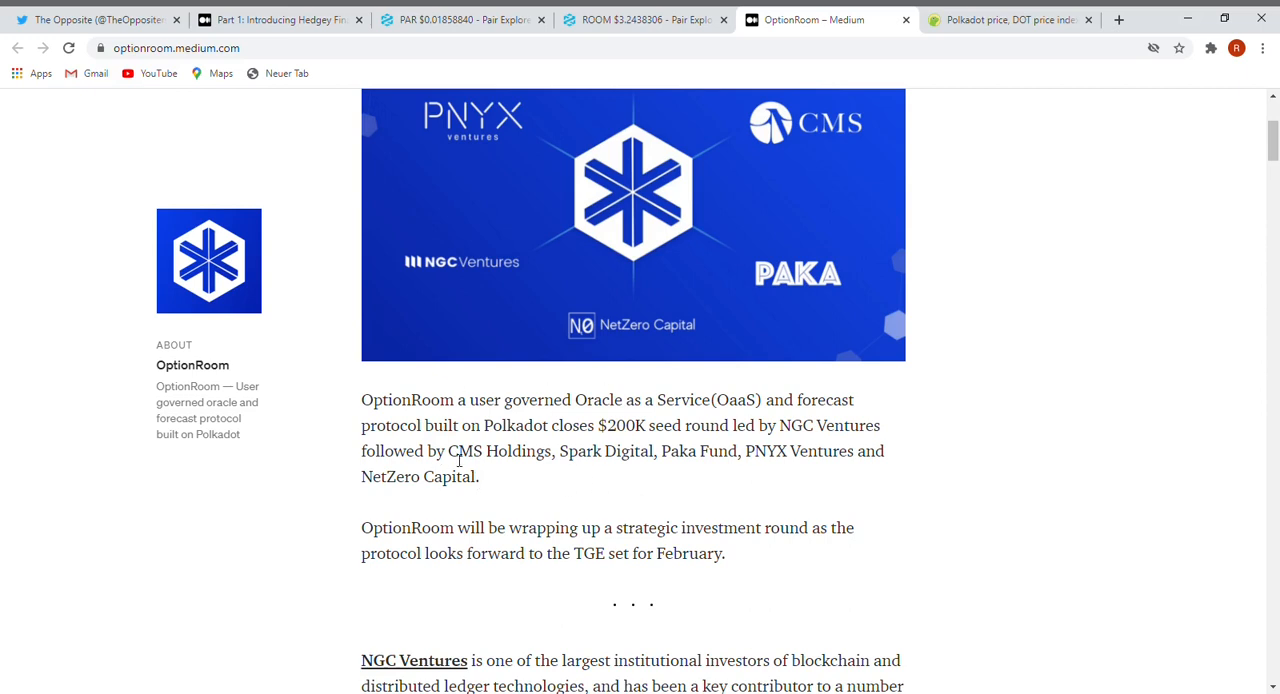
scroll(down, 3)
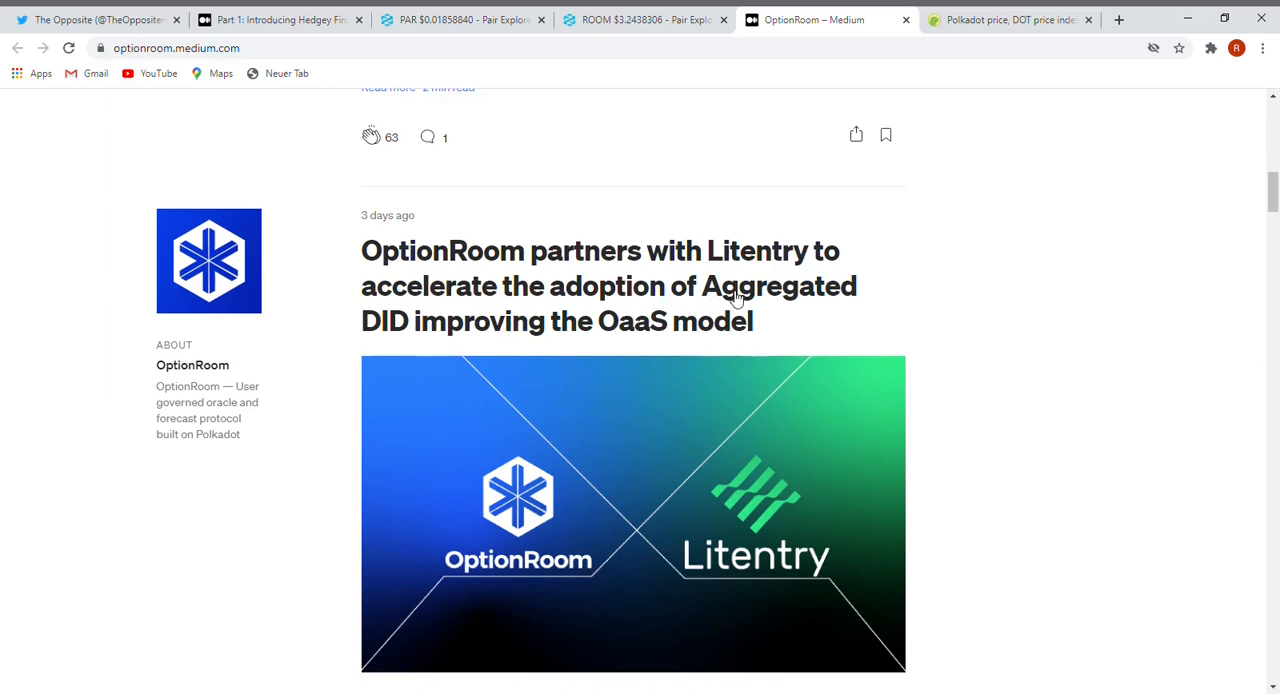
scroll(up, 3)
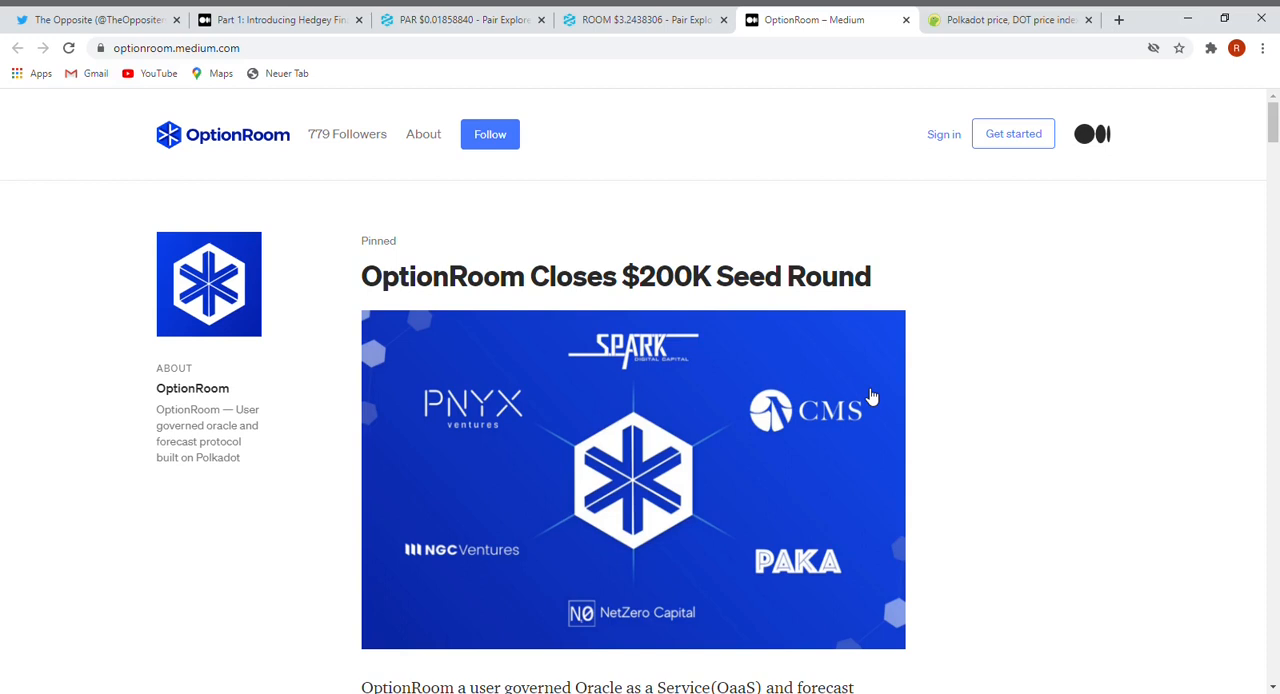
Step: Switch to CoinGecko and view the Cryptocurrency Prices by Market Cap table
click(1010, 19)
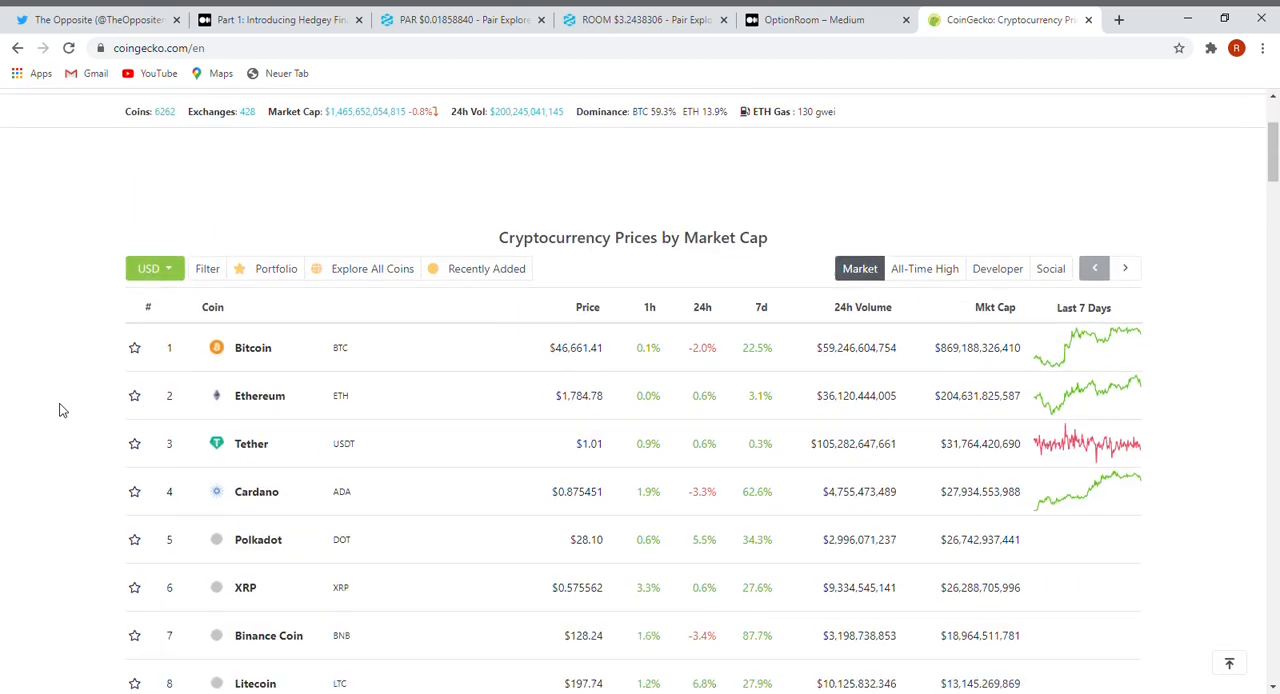
scroll(down, 3)
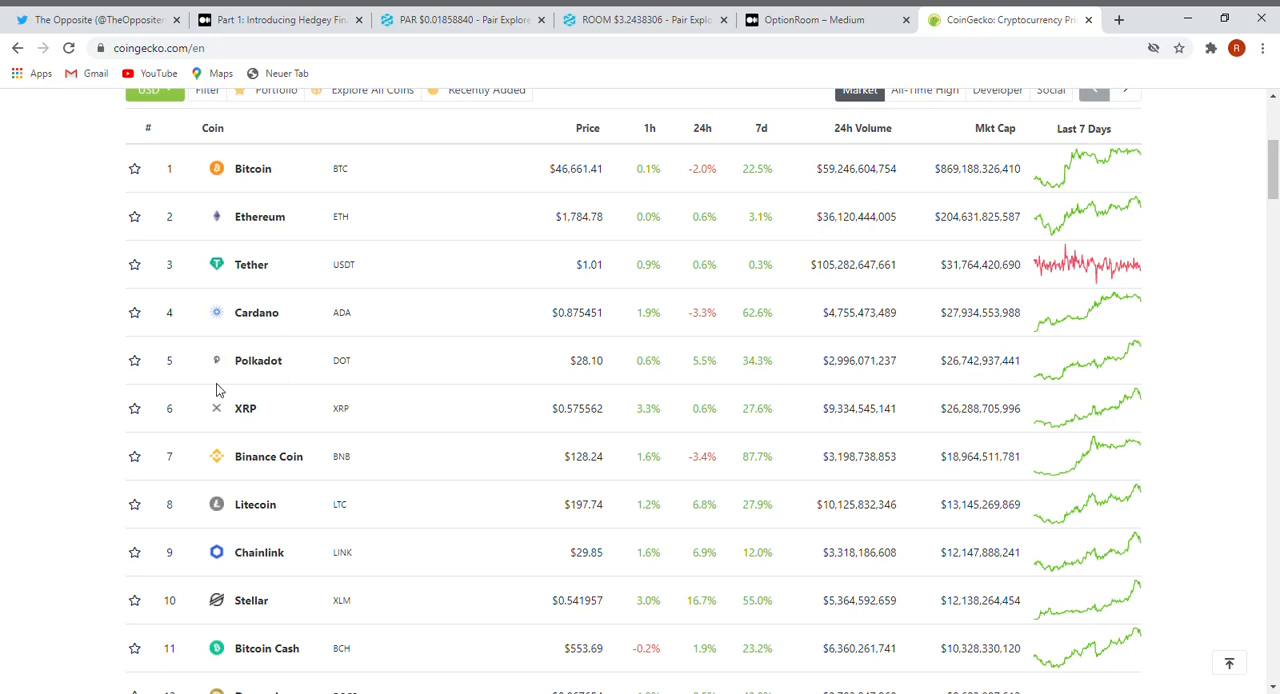
Step: Switch to the DEXTools ETH/ROOM pair explorer tab
click(640, 19)
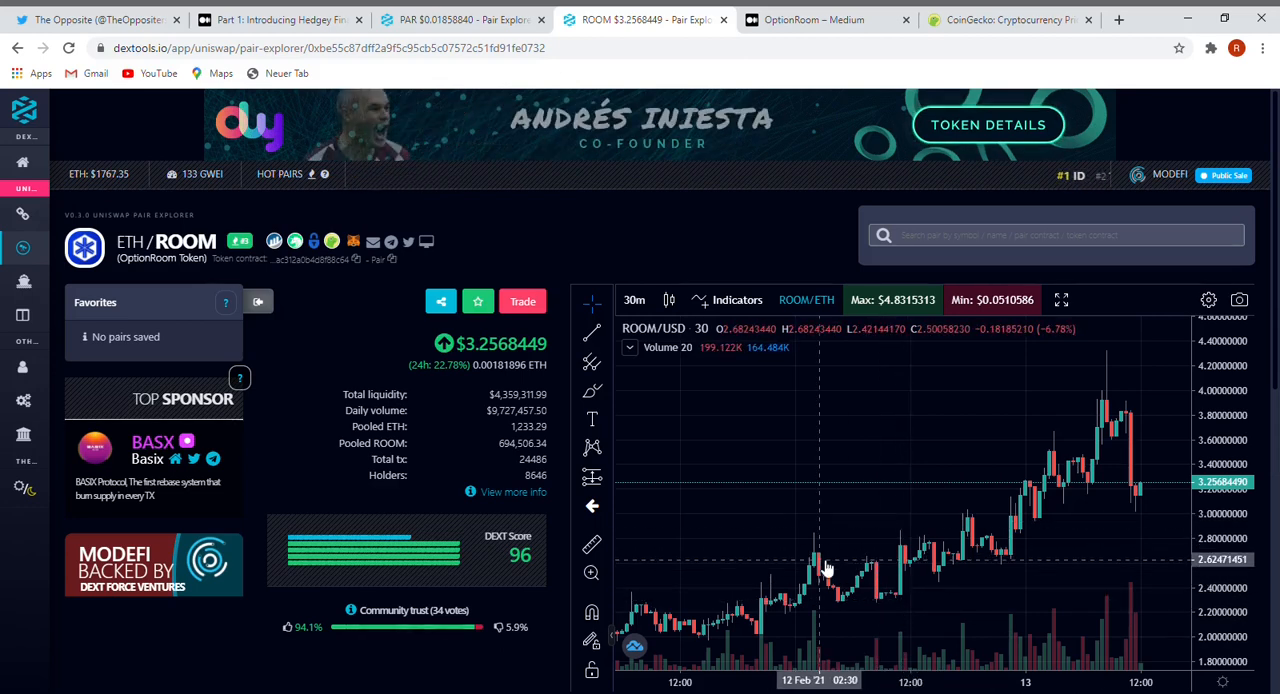
Step: Set the ROOM chart to 1-hour candles and show market cap and supply info
click(634, 299)
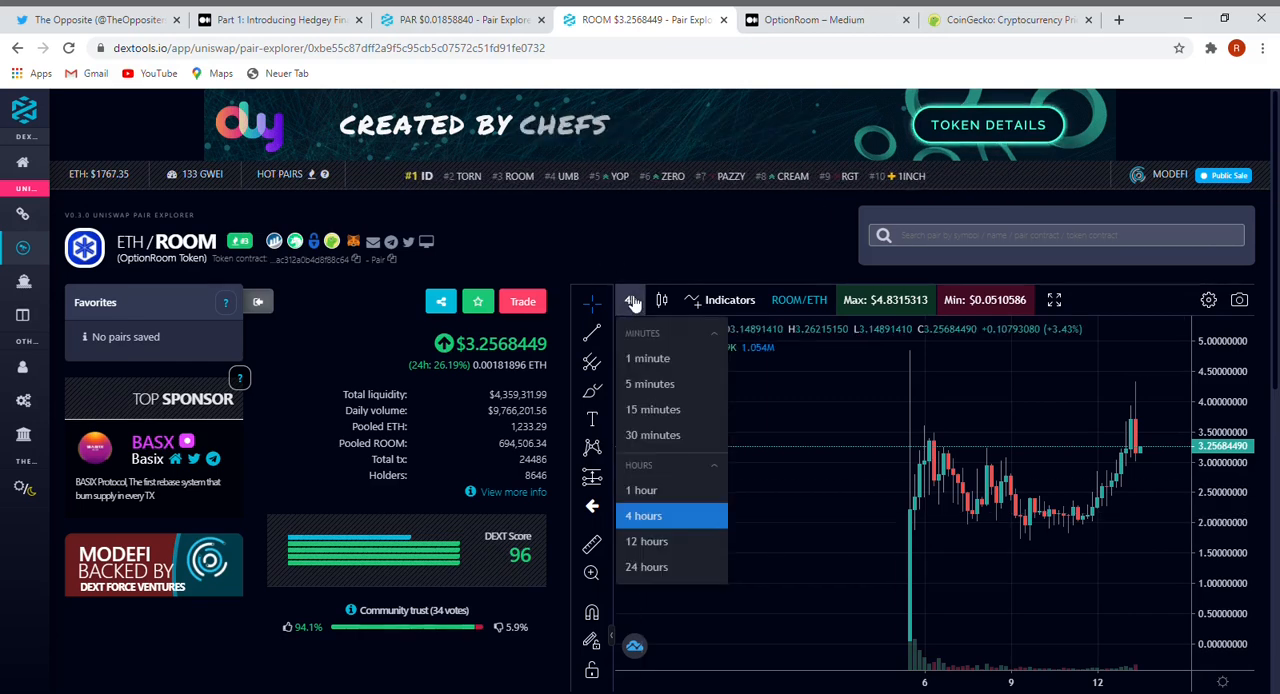
click(641, 490)
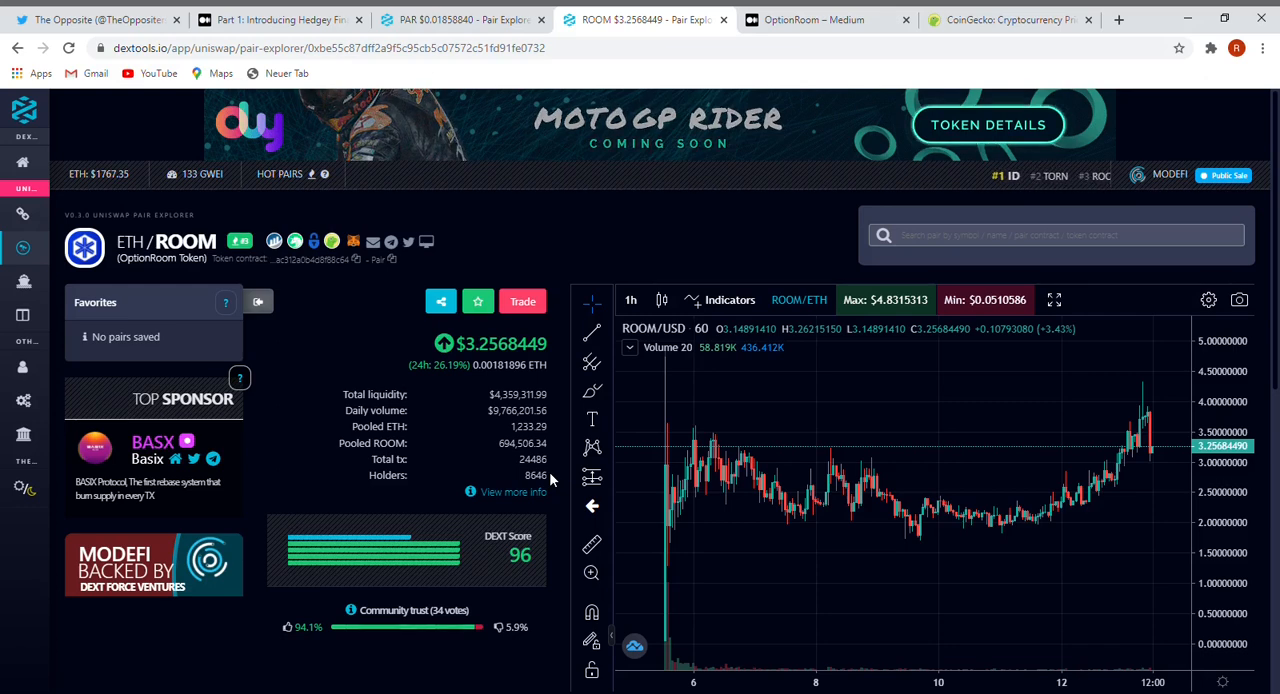
click(512, 491)
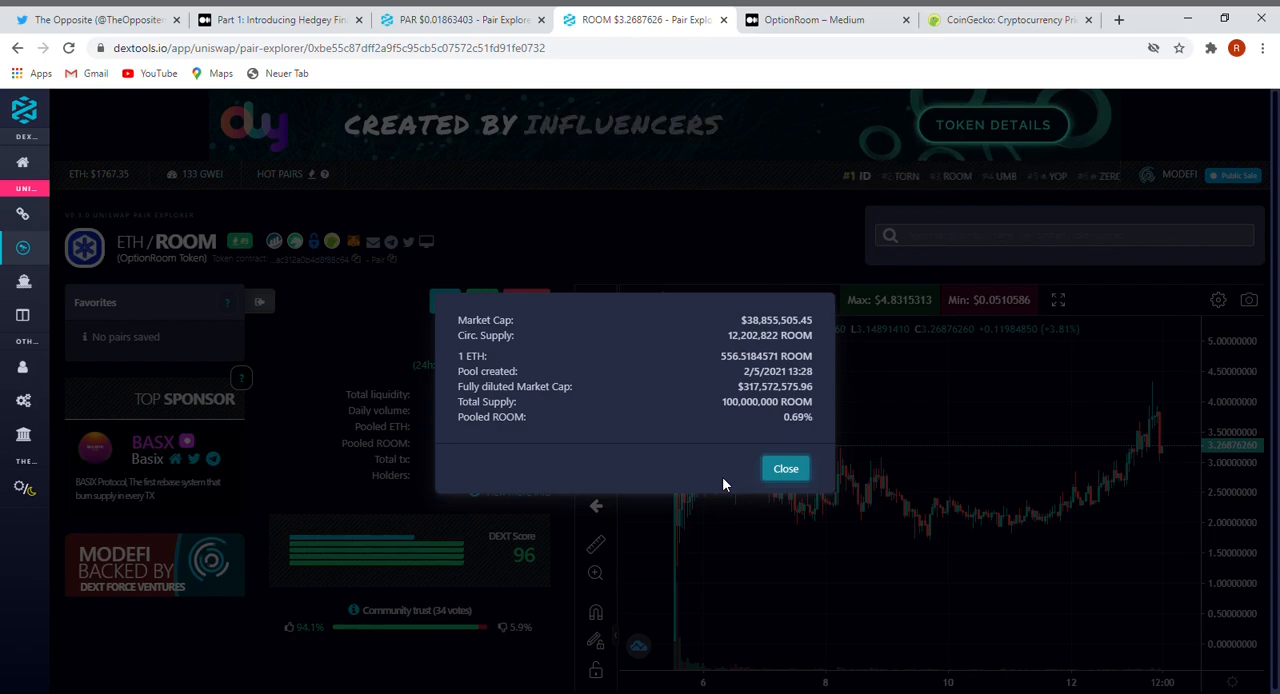
Step: Close the ROOM token info popup to reveal the 1-hour ETH/ROOM chart
click(785, 468)
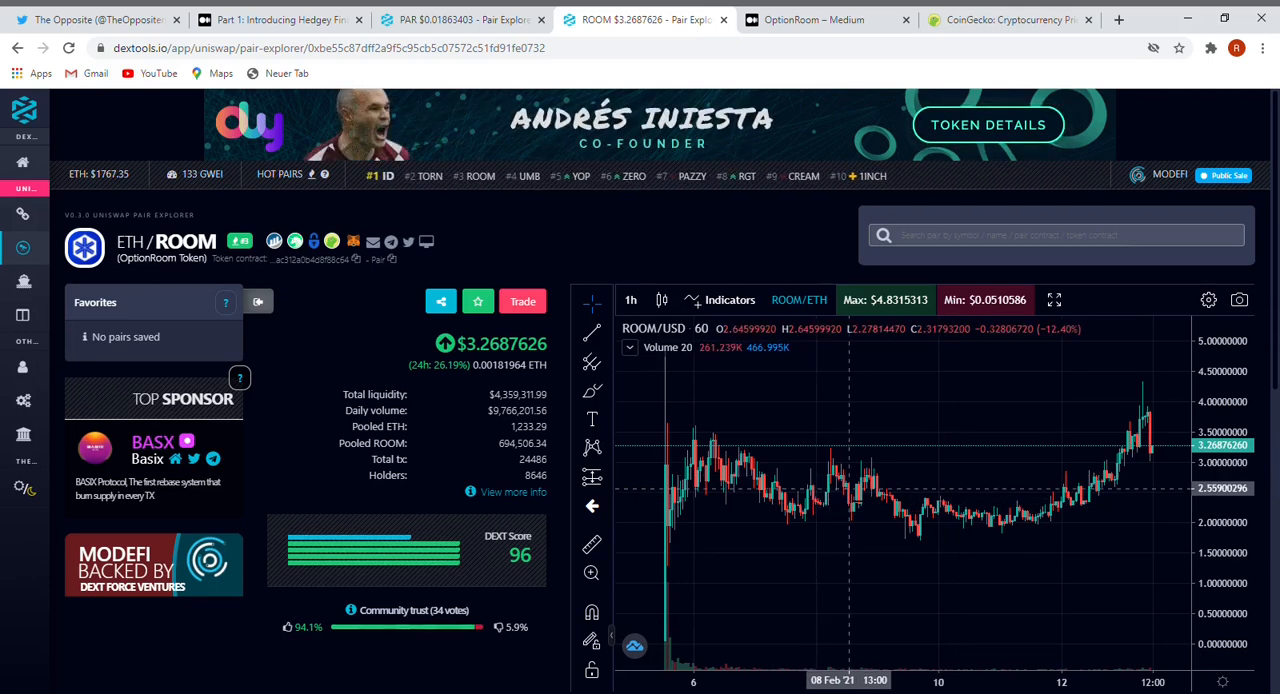
mouse_move(700, 455)
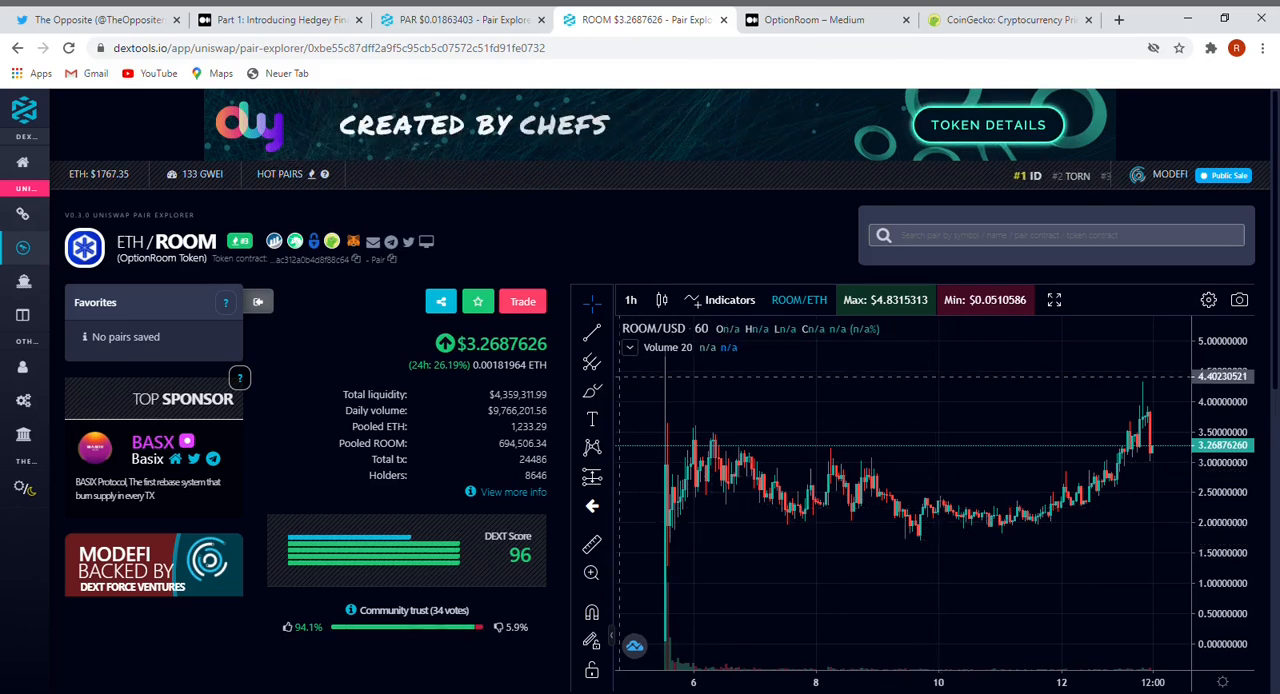
Step: Drag a rising trend line under the candles from the 05 Feb low toward 13 Feb
drag(665, 643, 1180, 483)
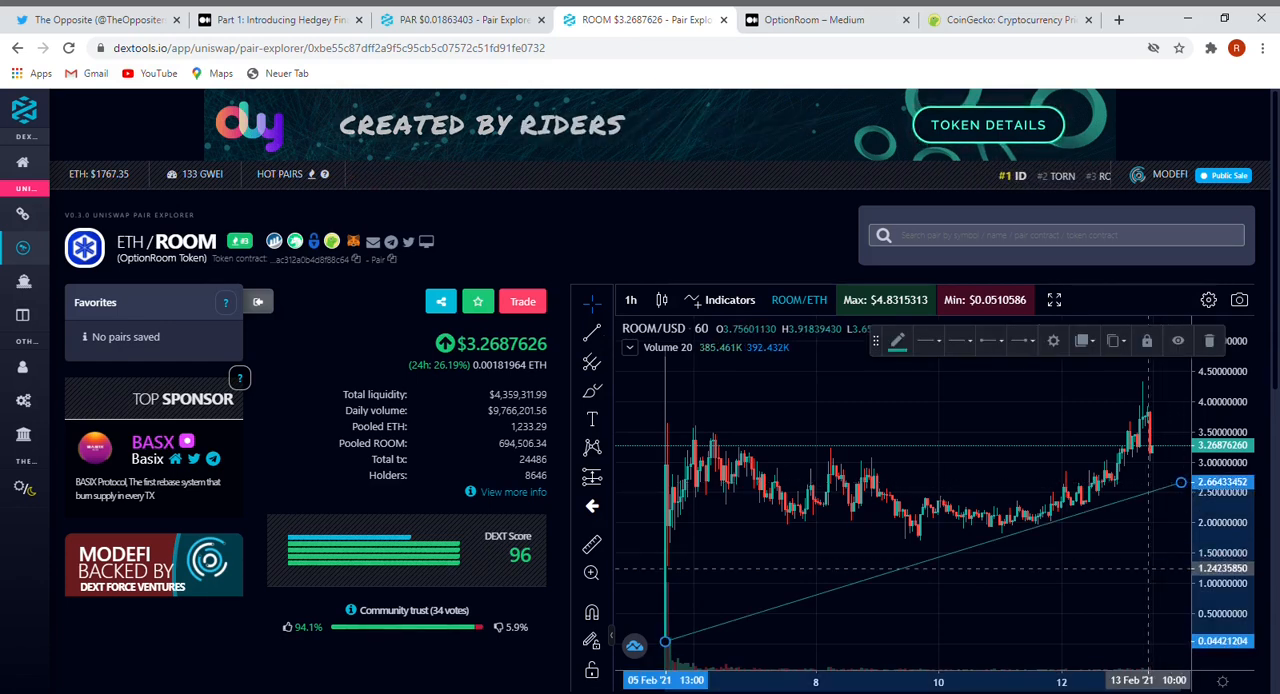
click(95, 19)
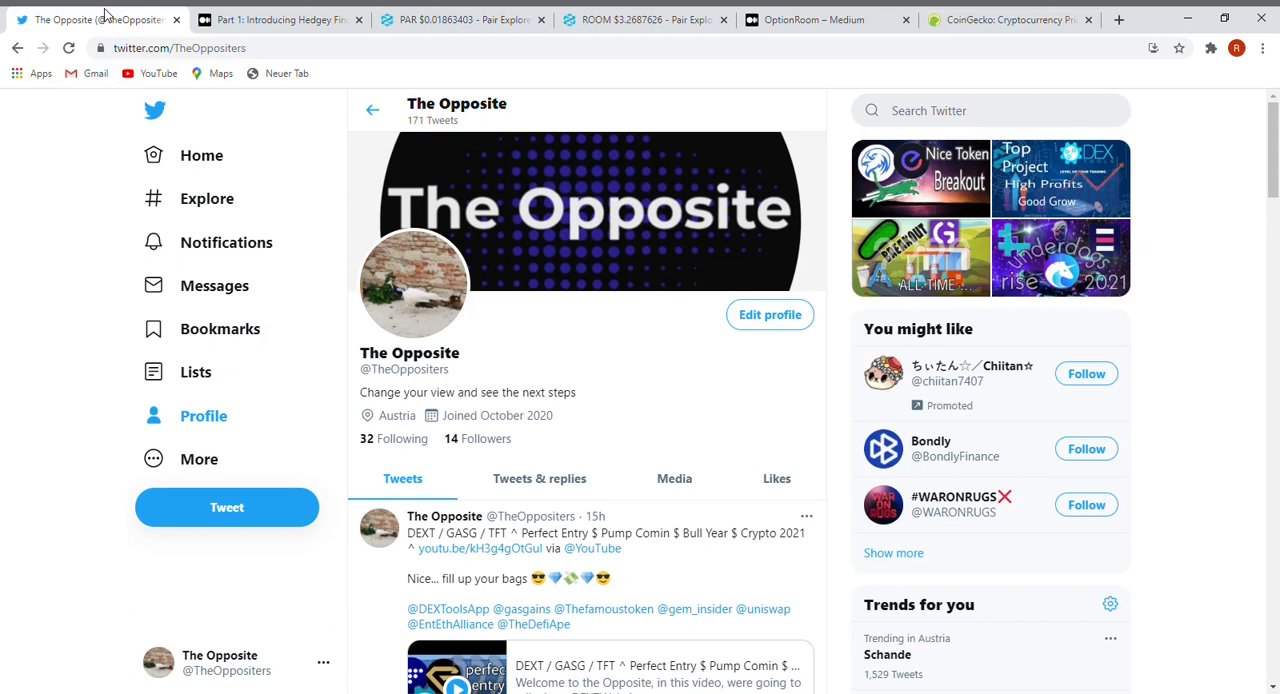